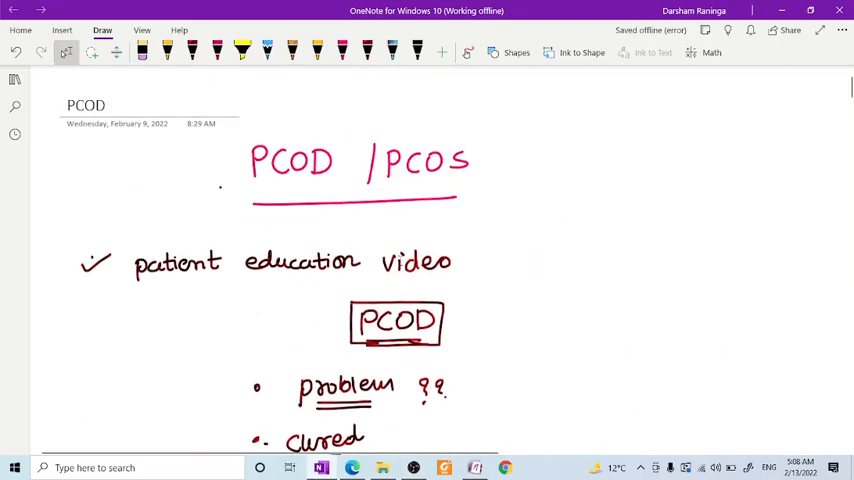
Scroll down while handwriting the Topics bullet, WOMEN and menarche → menopause with the pen
scroll(down, 3)
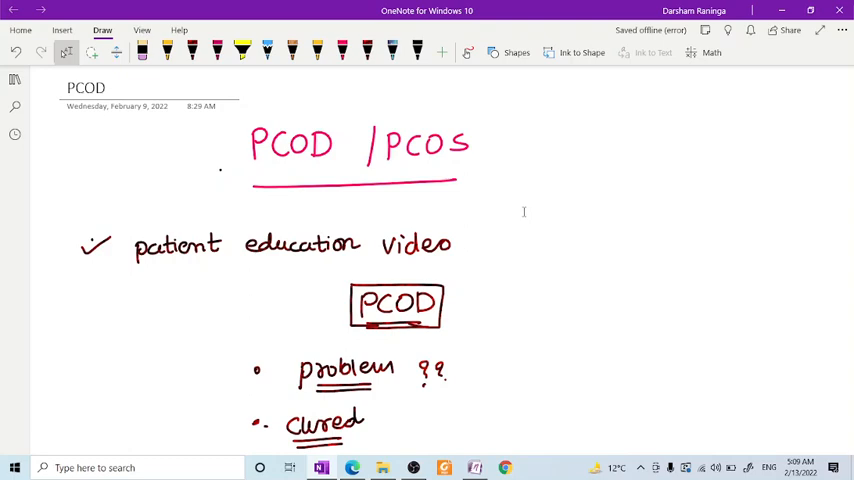
scroll(down, 3)
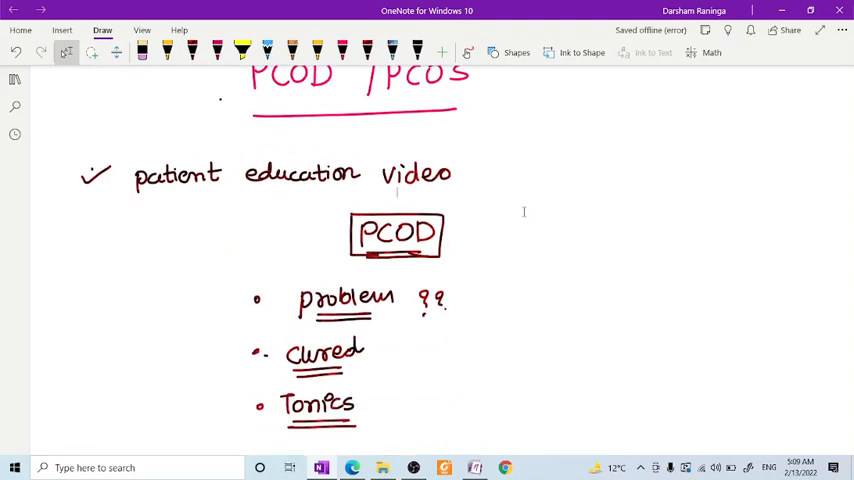
scroll(down, 3)
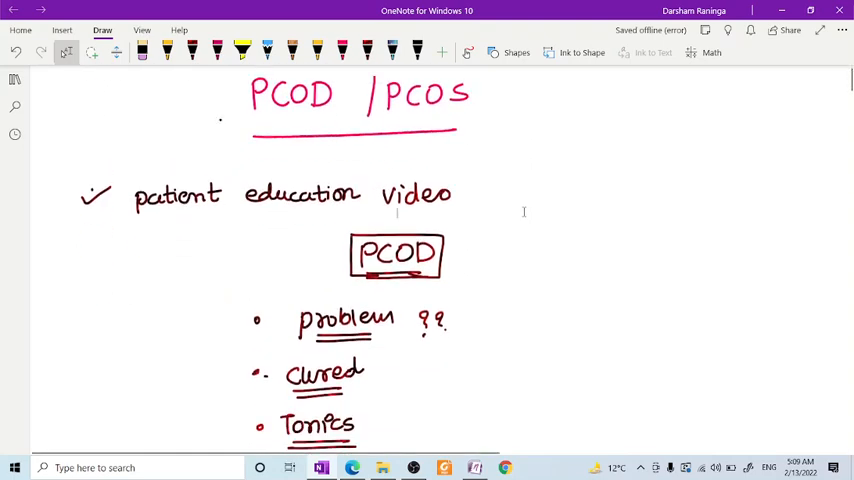
scroll(down, 3)
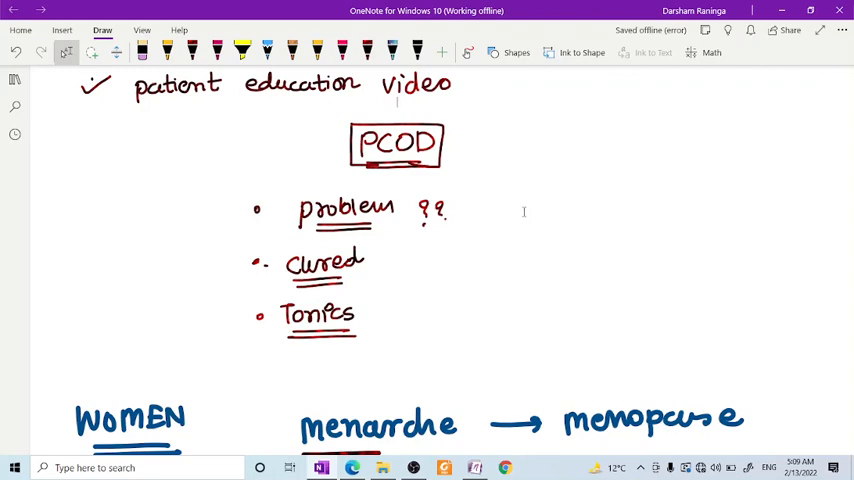
Scroll to write menarche ~13-14 yr, menopause 45-50 yr, and draw Egg → ovaries with millions of ova
scroll(down, 3)
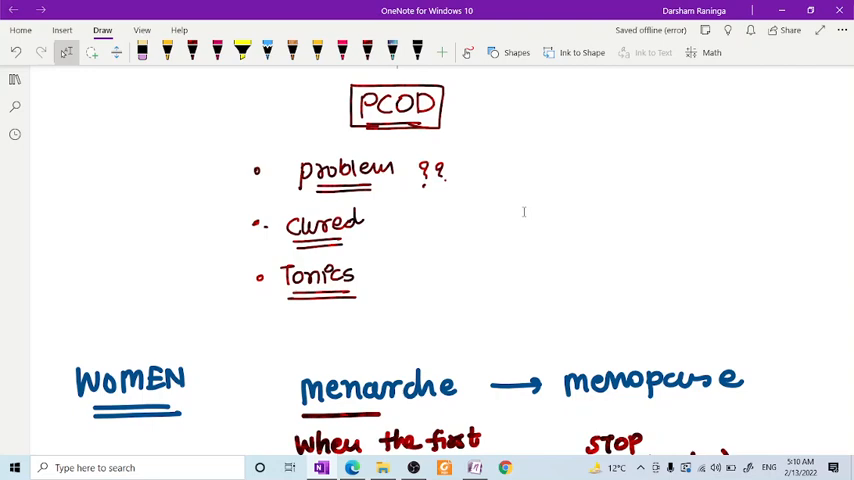
scroll(down, 3)
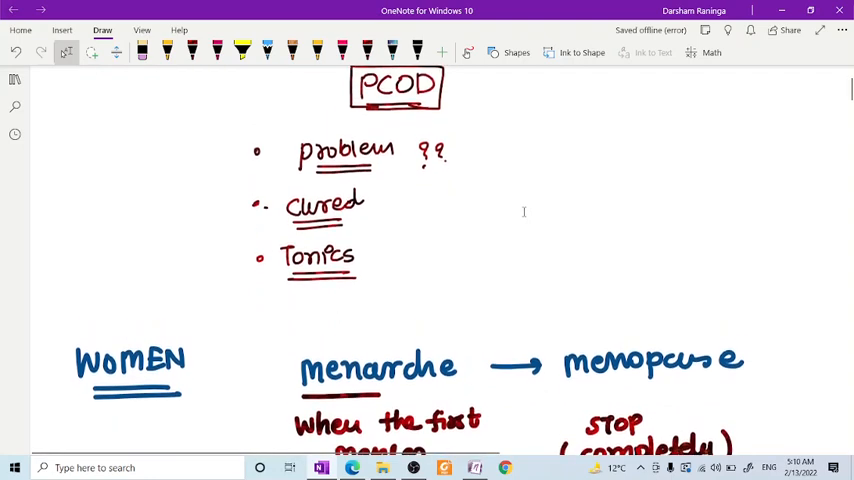
scroll(up, 3)
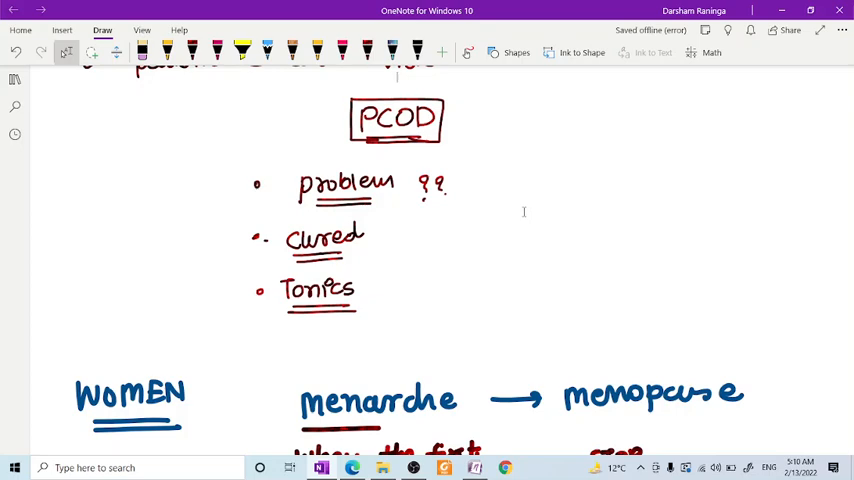
scroll(down, 3)
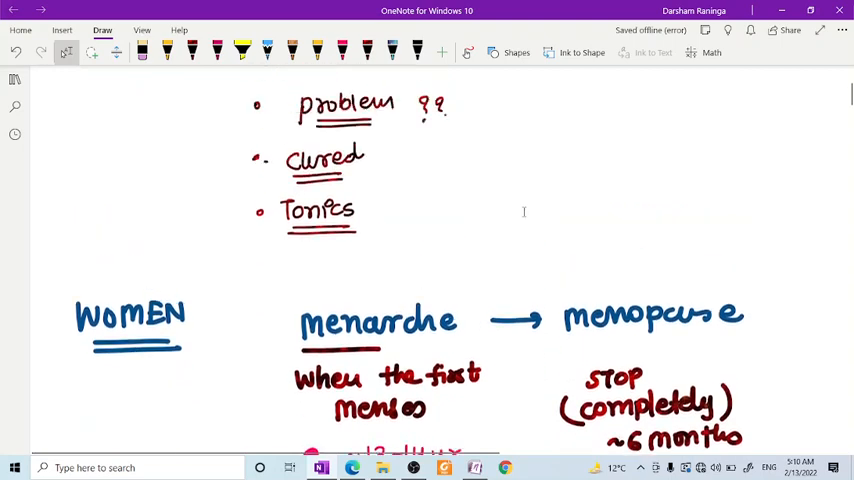
scroll(down, 3)
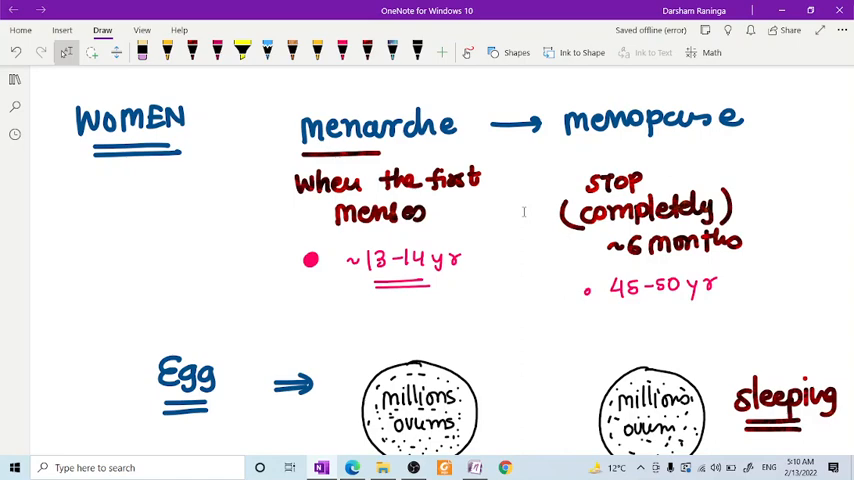
mouse_move(524, 214)
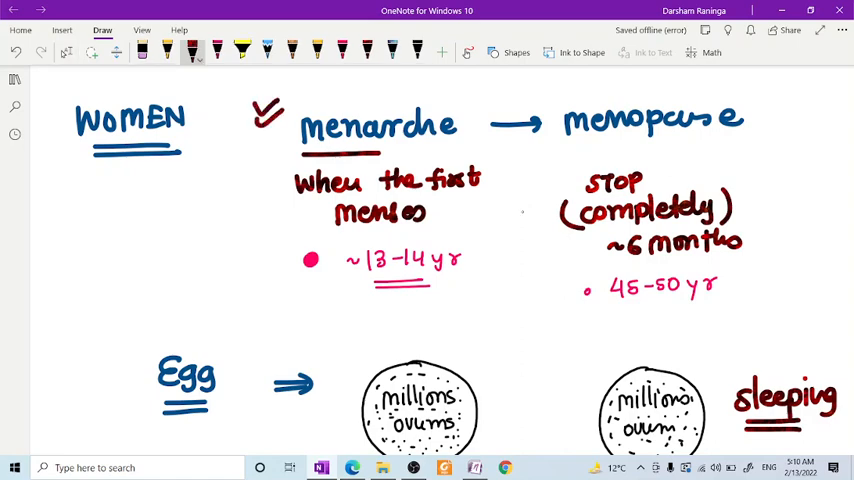
Highlight menarche and menopause yellow, then scroll to add the sleeping, awakened, graafian egg legend
click(242, 48)
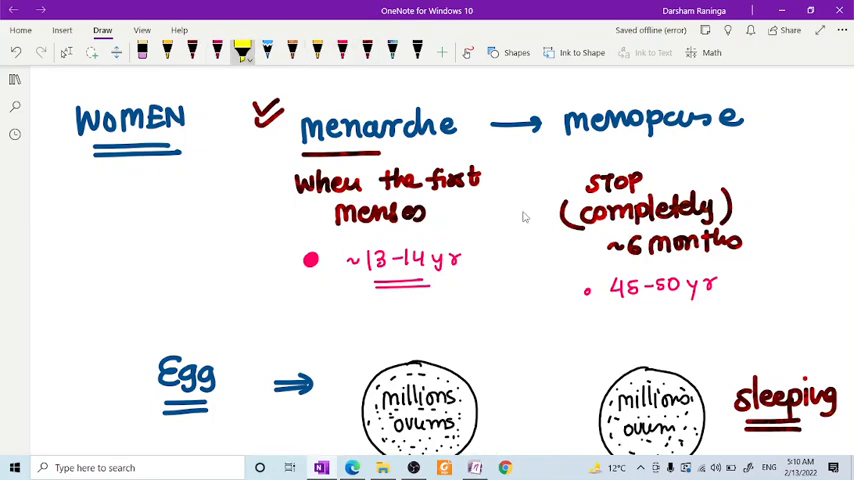
drag(296, 180, 424, 216)
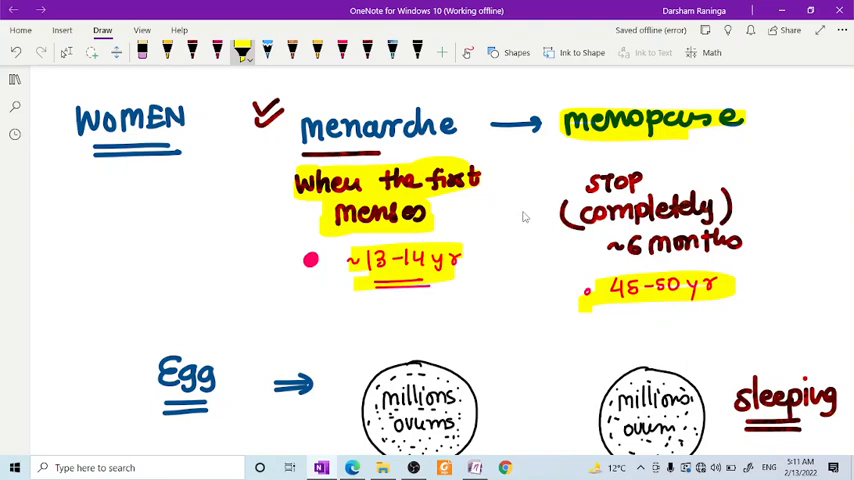
scroll(down, 3)
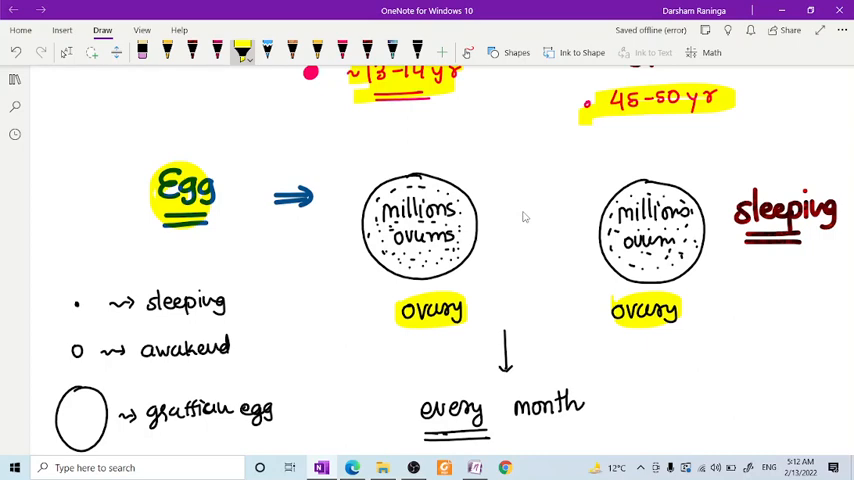
Scroll through the ~100 eggs selected → awaken notes and highlight the word 'selected' yellow
scroll(down, 3)
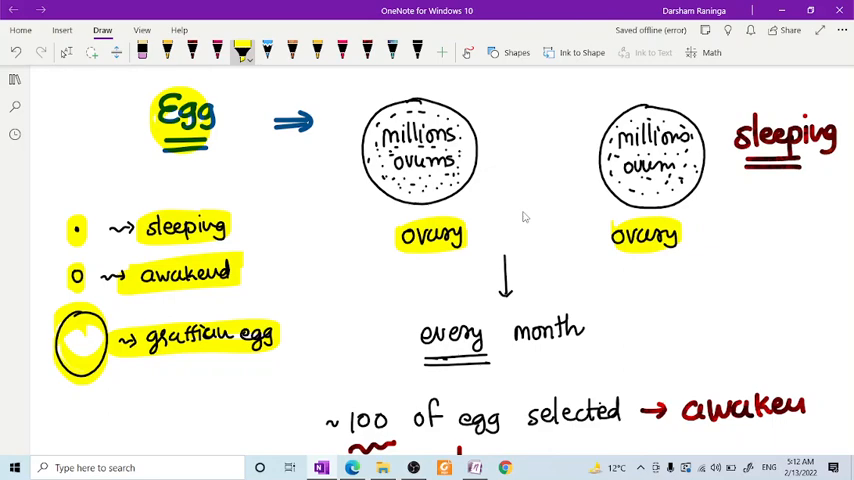
scroll(down, 3)
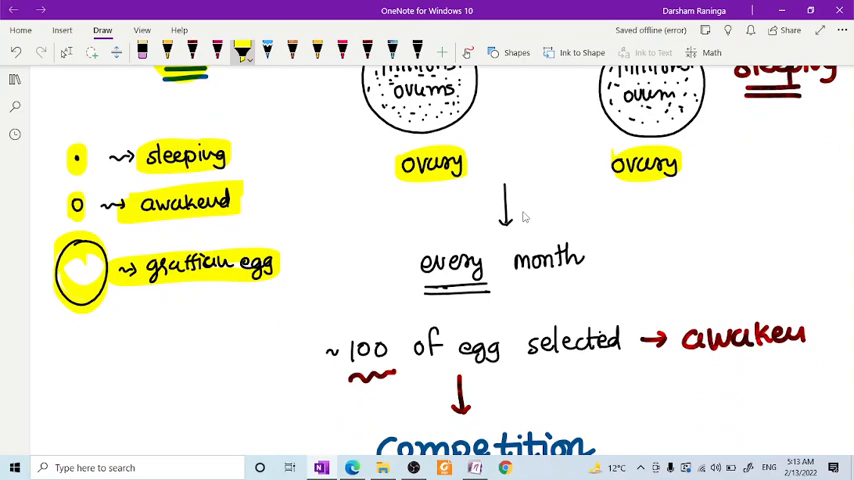
scroll(down, 3)
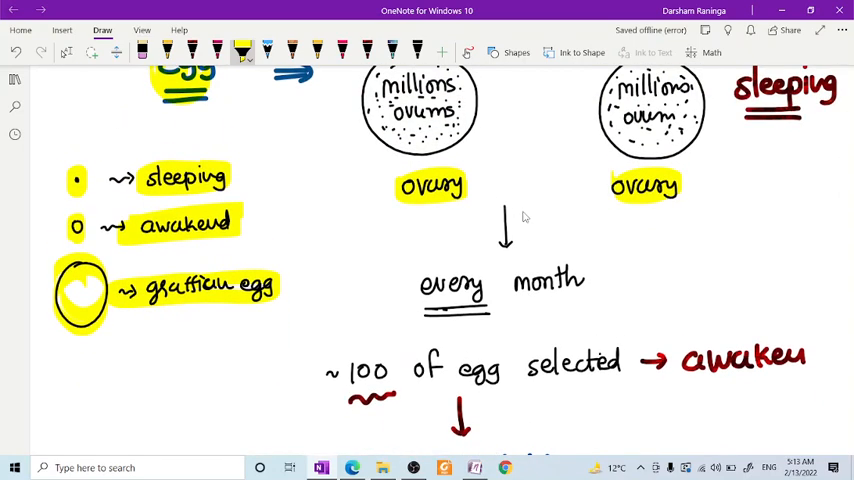
drag(524, 362, 624, 362)
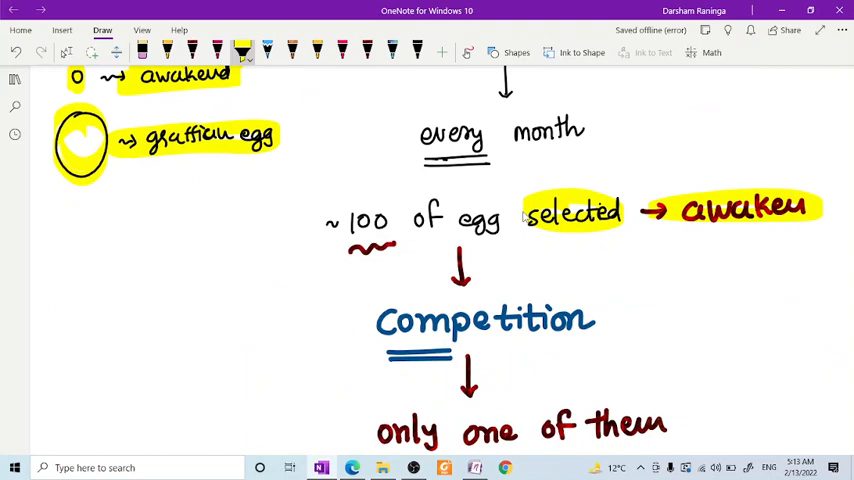
Scroll down through the Ruptured, estrogen and progesterone notes toward the hormone section
scroll(down, 3)
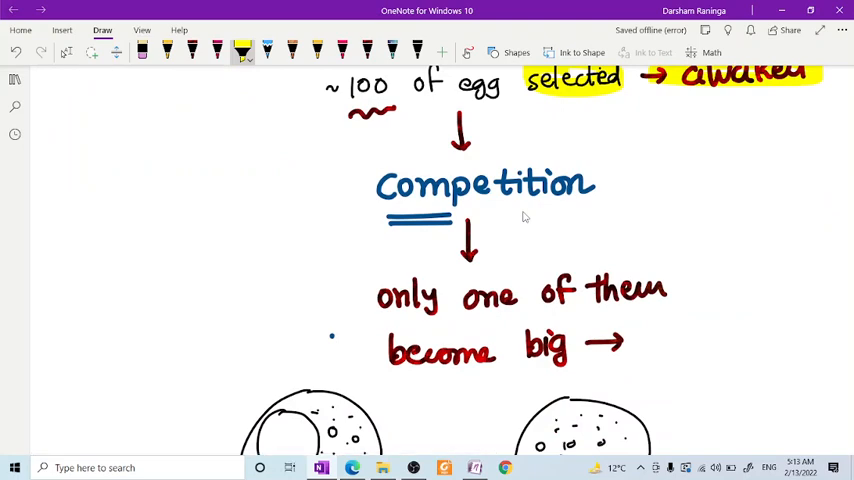
scroll(down, 3)
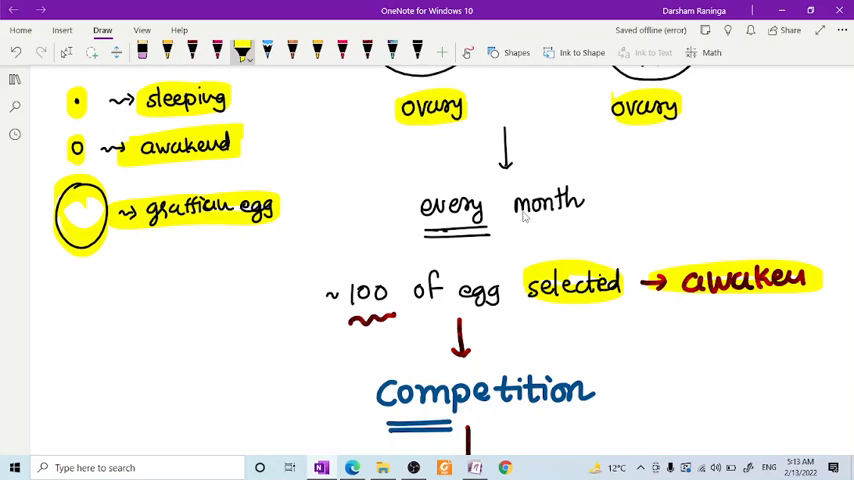
scroll(down, 3)
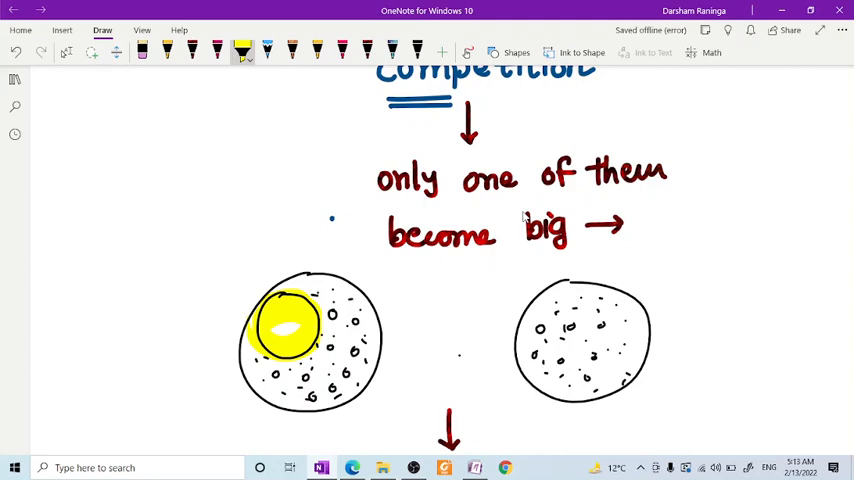
scroll(down, 3)
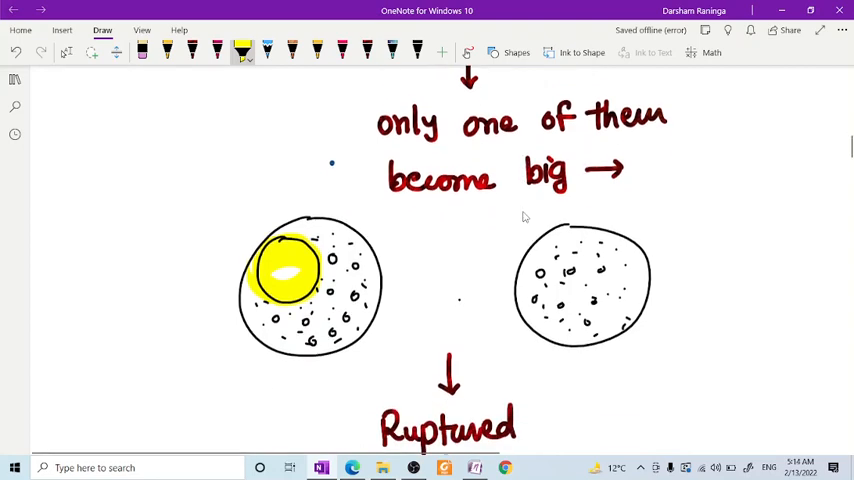
scroll(down, 3)
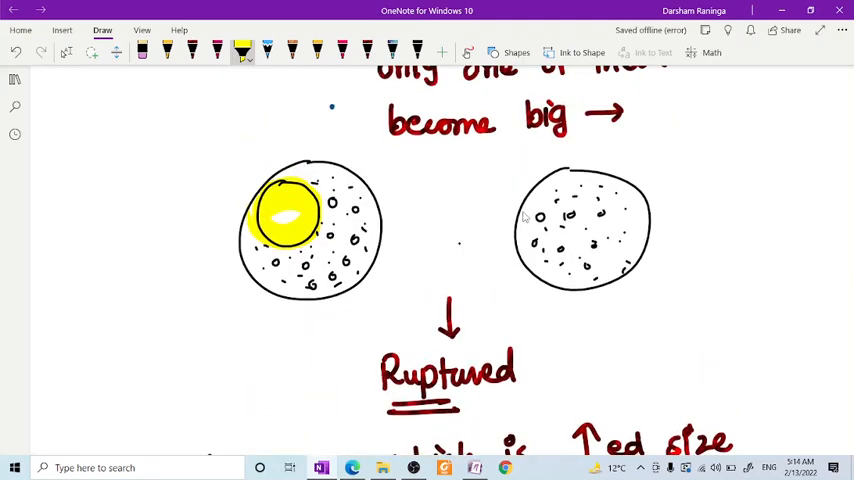
scroll(down, 3)
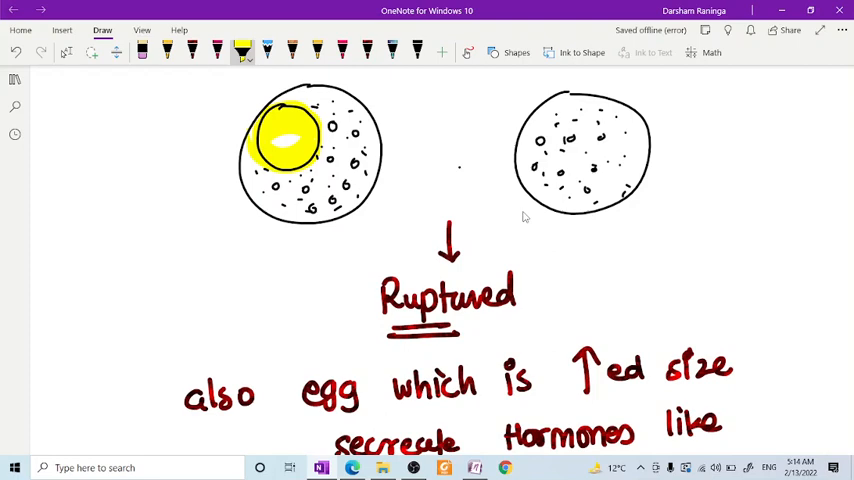
Highlight Endometrium and '(lining of uterus)' in yellow
scroll(down, 3)
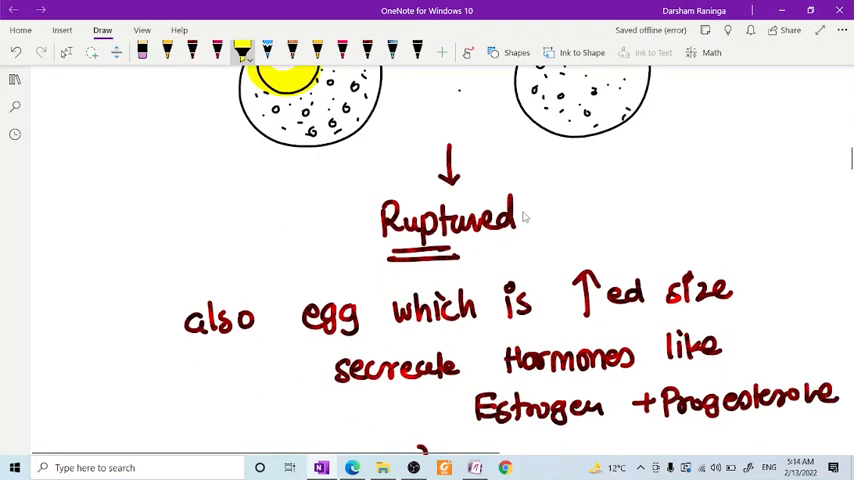
scroll(down, 3)
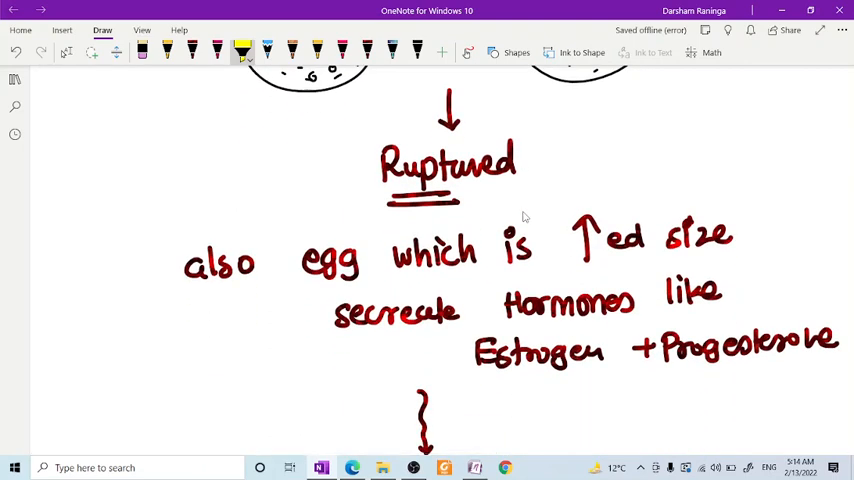
scroll(down, 3)
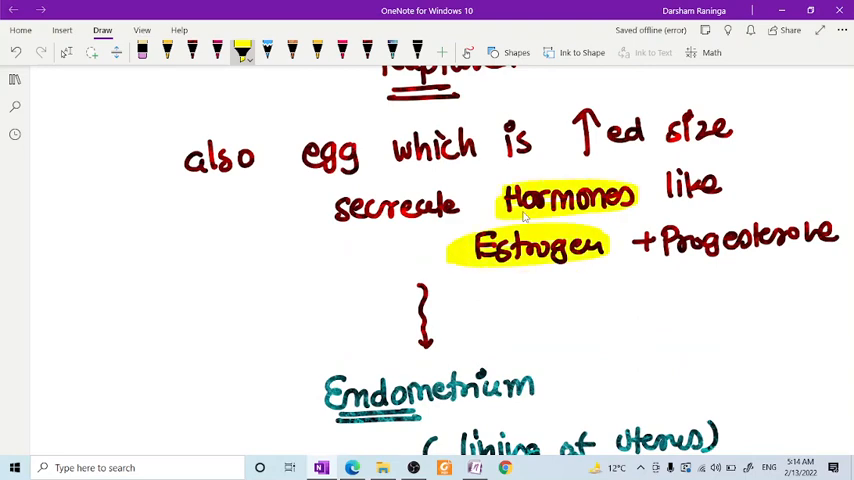
drag(650, 240, 840, 240)
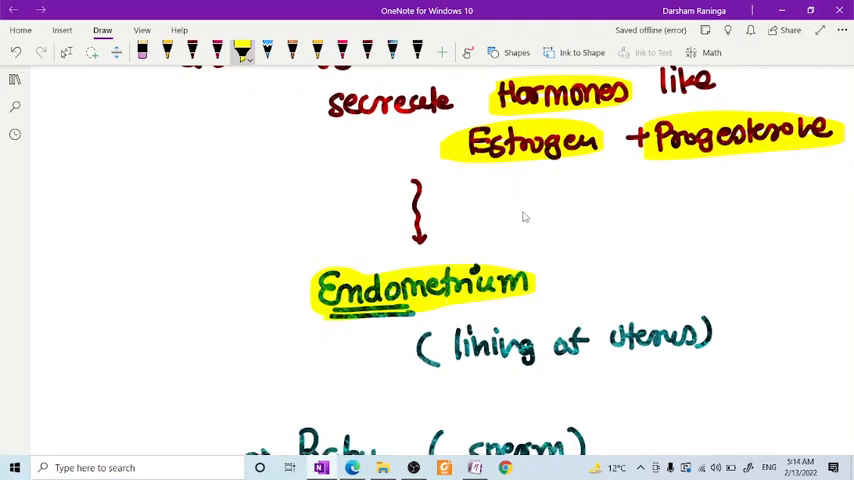
drag(444, 340, 700, 340)
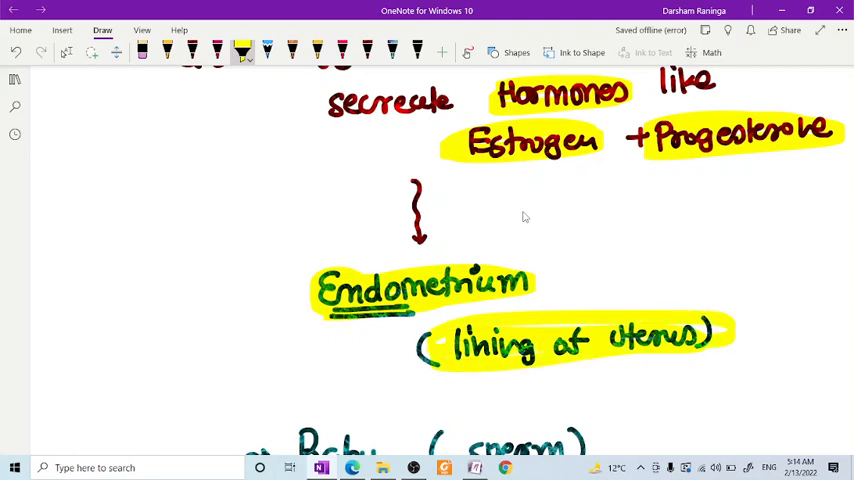
Scroll to the awakened eggs note and highlight the word 'Die' in yellow
scroll(down, 3)
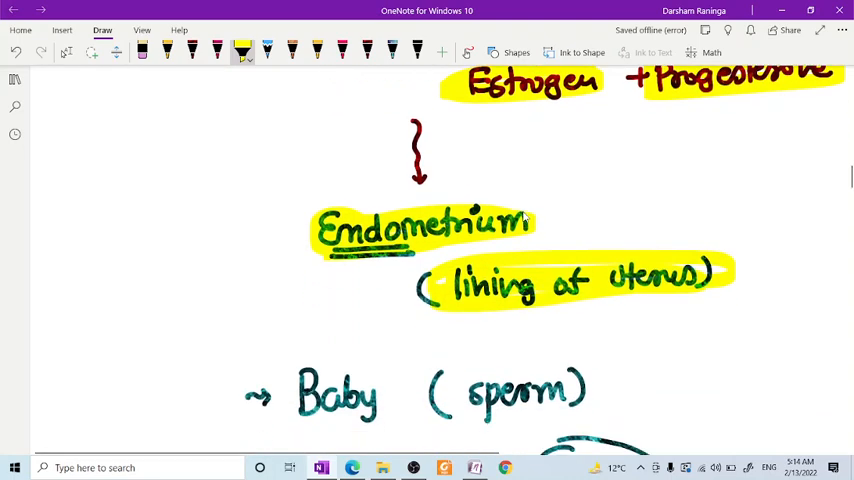
scroll(down, 3)
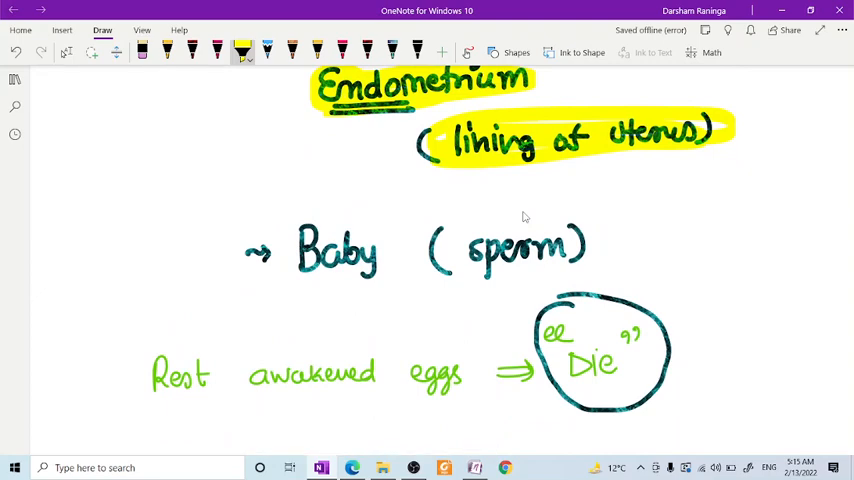
scroll(down, 3)
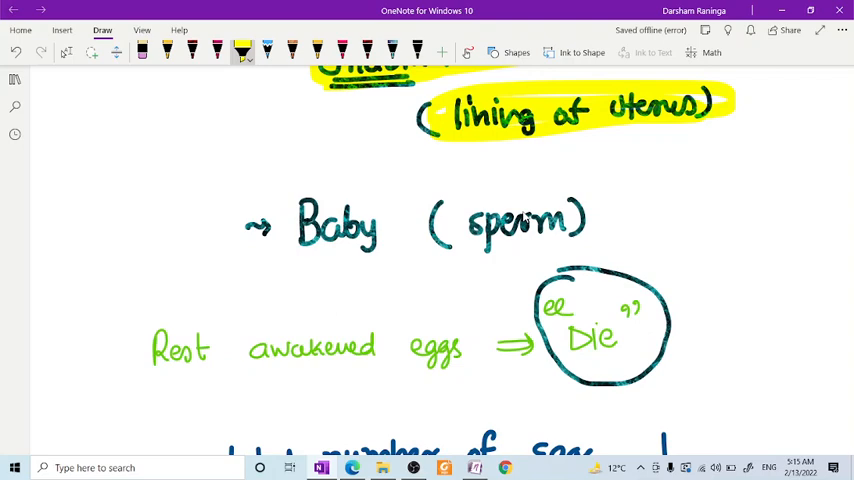
scroll(down, 3)
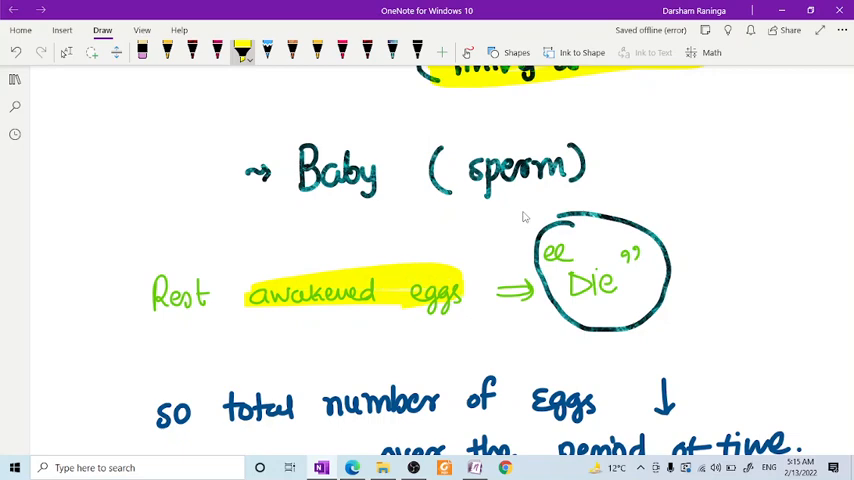
drag(560, 284, 616, 284)
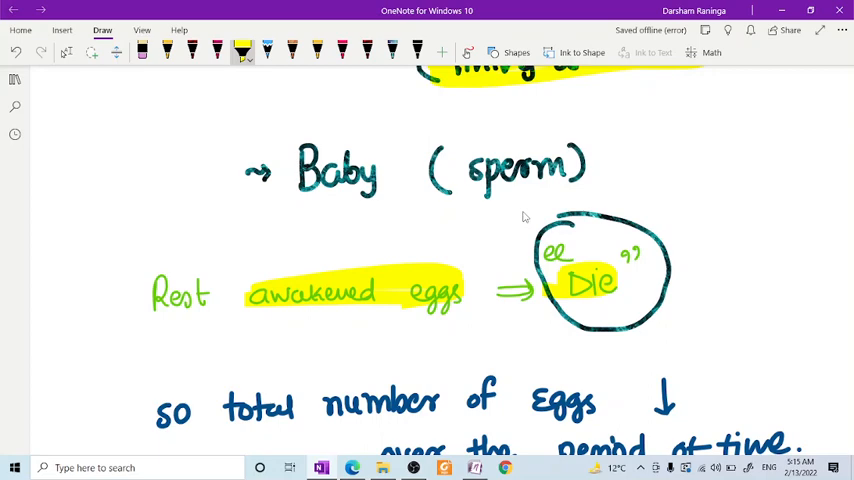
scroll(down, 3)
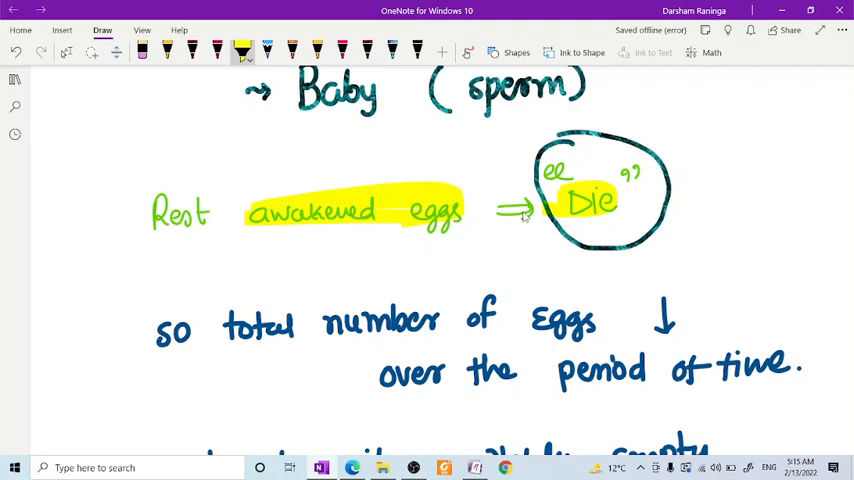
Highlight Eggs and 'completely empty' yellow, then scroll past the Menopause, no periods, no baby notes
scroll(down, 3)
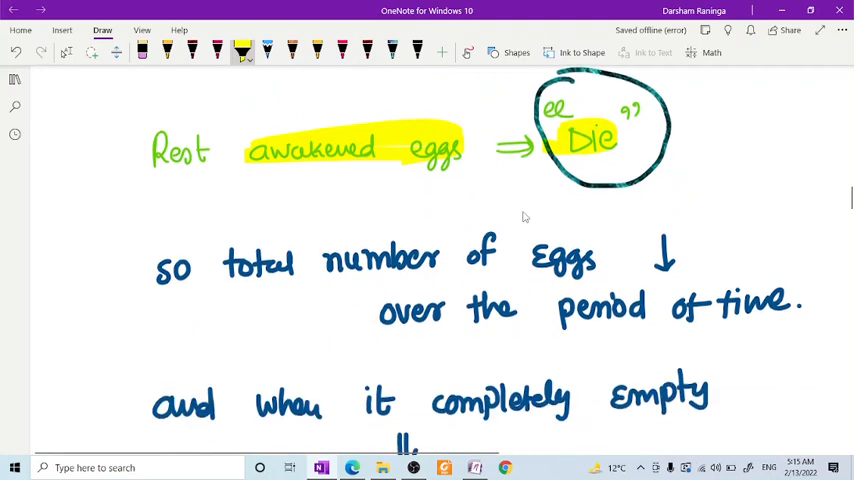
scroll(down, 3)
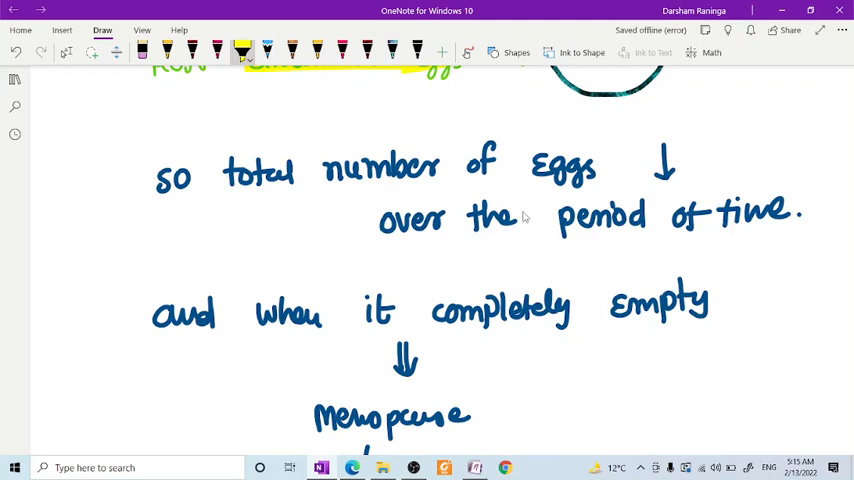
drag(520, 170, 676, 170)
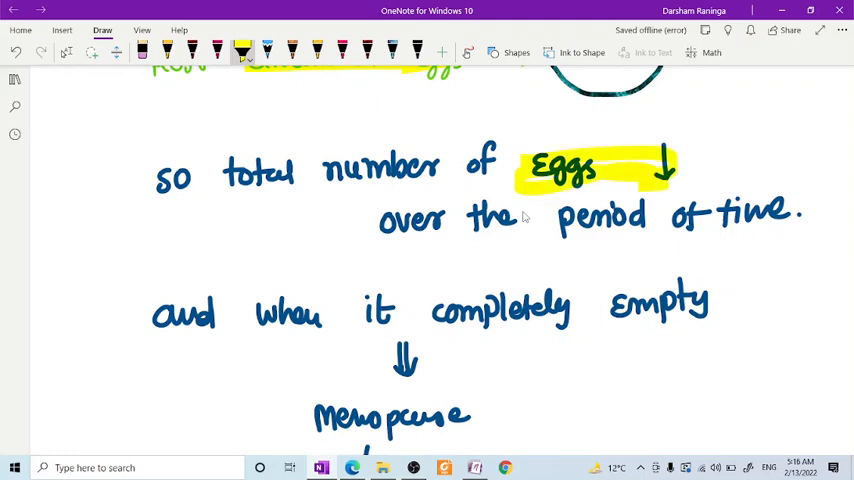
scroll(down, 3)
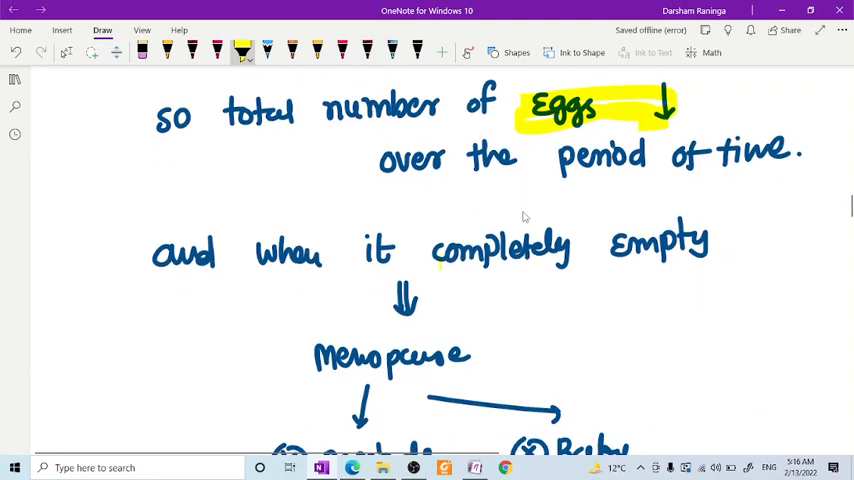
drag(424, 250, 710, 250)
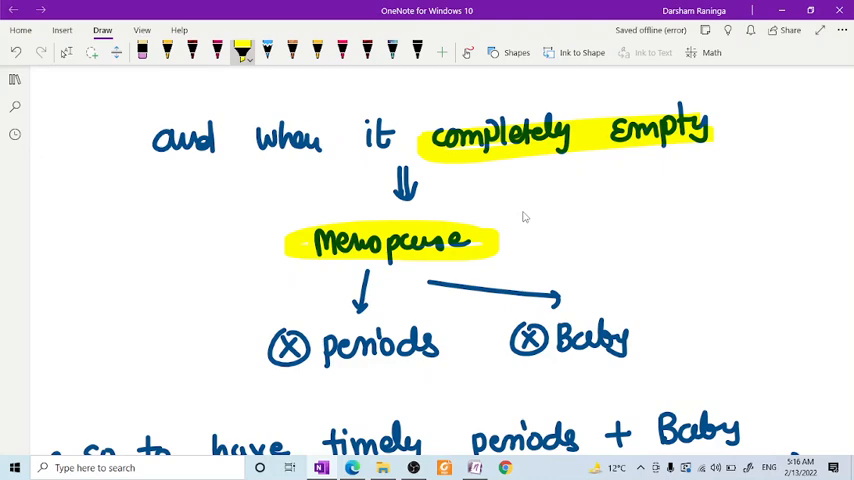
scroll(down, 3)
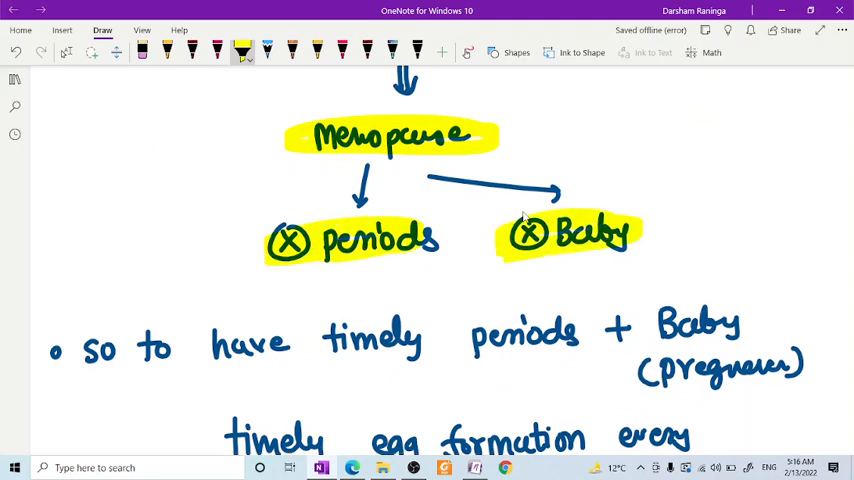
scroll(down, 3)
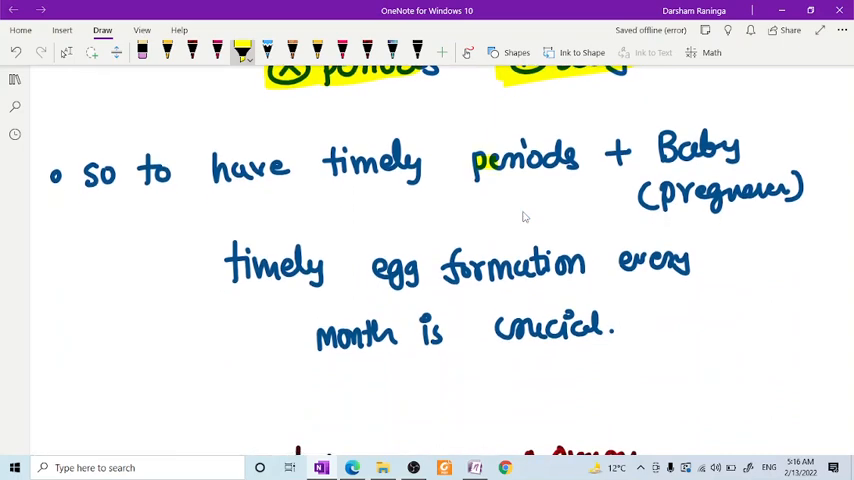
Stroke across the PCOD heading area about lots of eggs and hormonal imbalance
drag(320, 164, 576, 164)
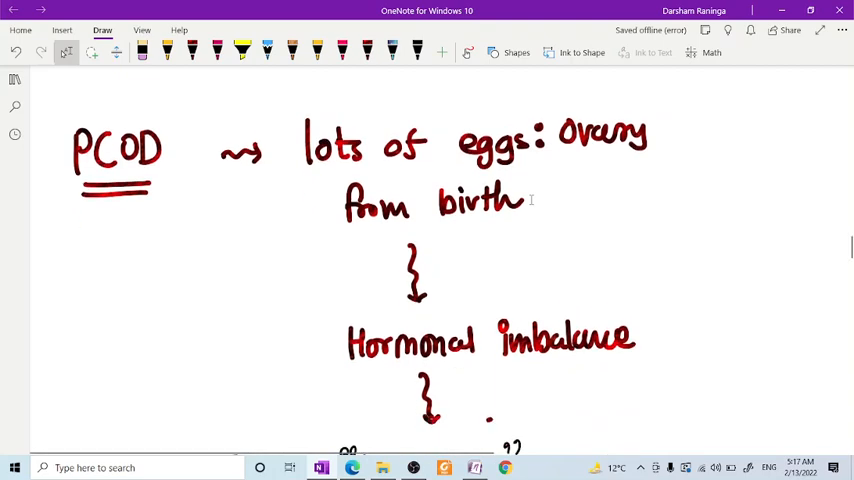
With the yellow highlighter, mark 'lots of eggs' and 'Hormonal imbalance', then scroll to the awakened/stopped notes
click(242, 52)
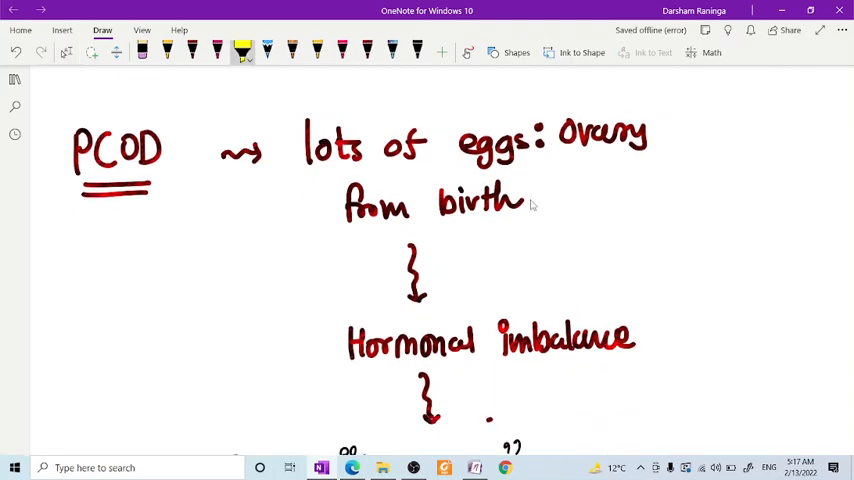
drag(304, 144, 516, 144)
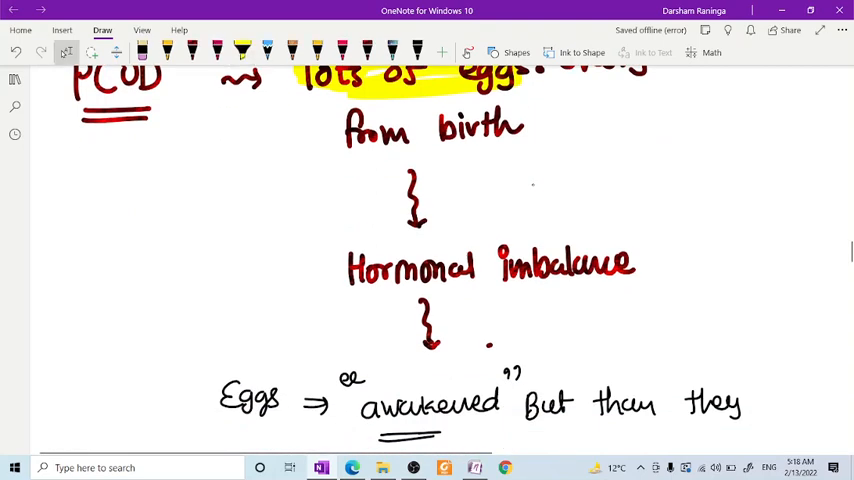
click(242, 48)
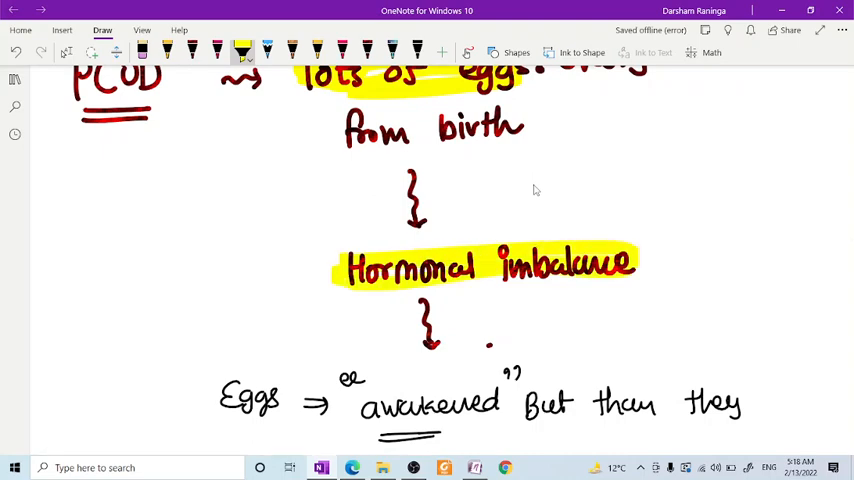
scroll(down, 3)
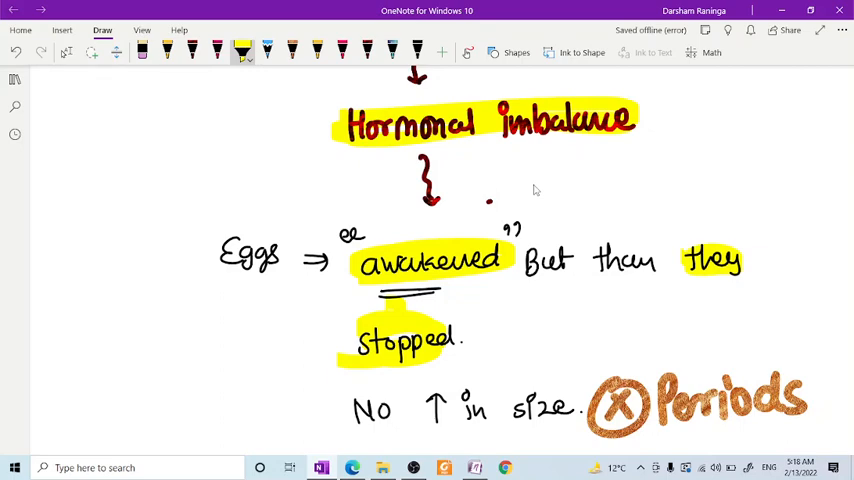
Scroll down through the PCOD notes to the highlighted 'Delayed periods' line
scroll(down, 3)
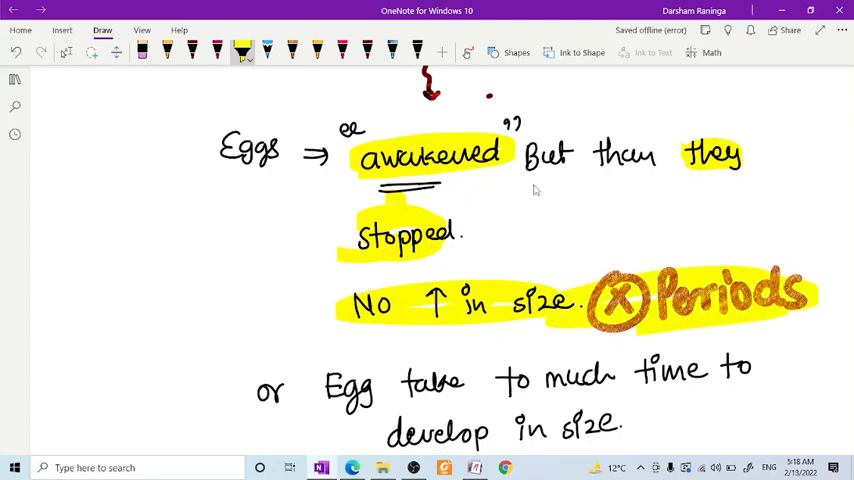
scroll(down, 3)
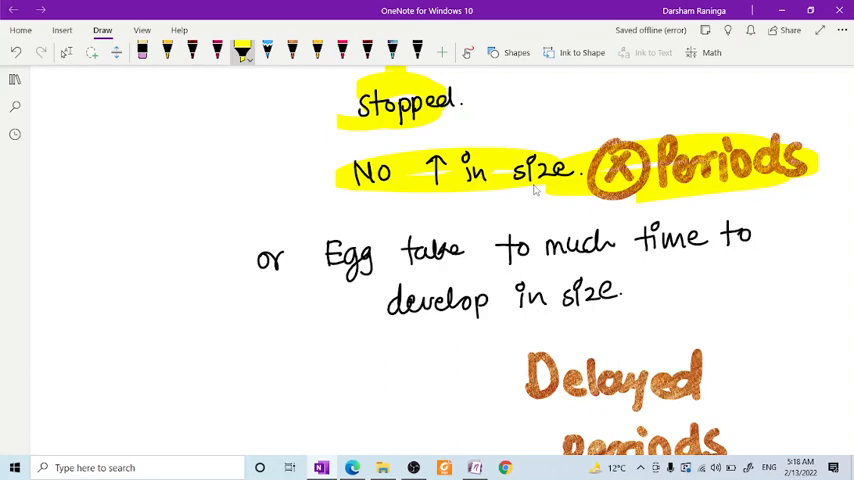
scroll(down, 3)
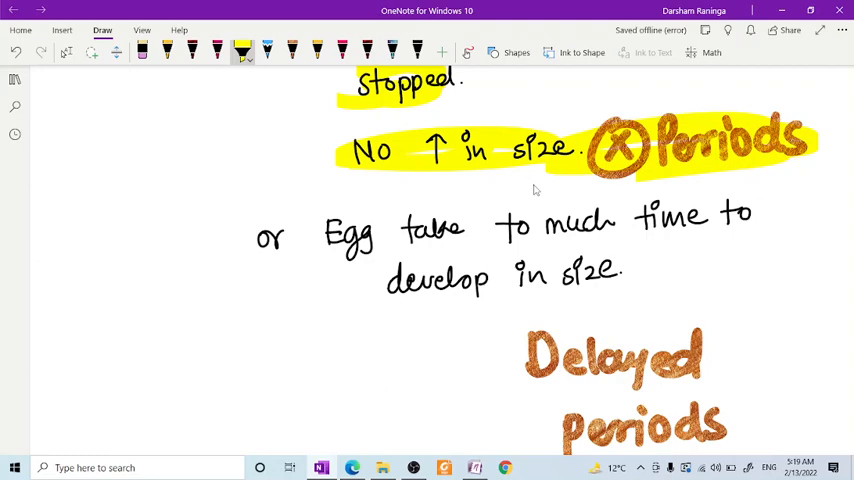
scroll(down, 3)
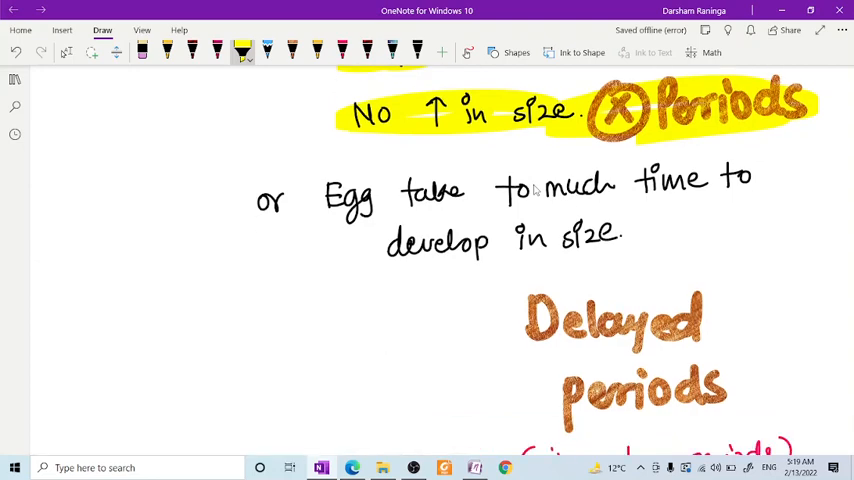
scroll(down, 3)
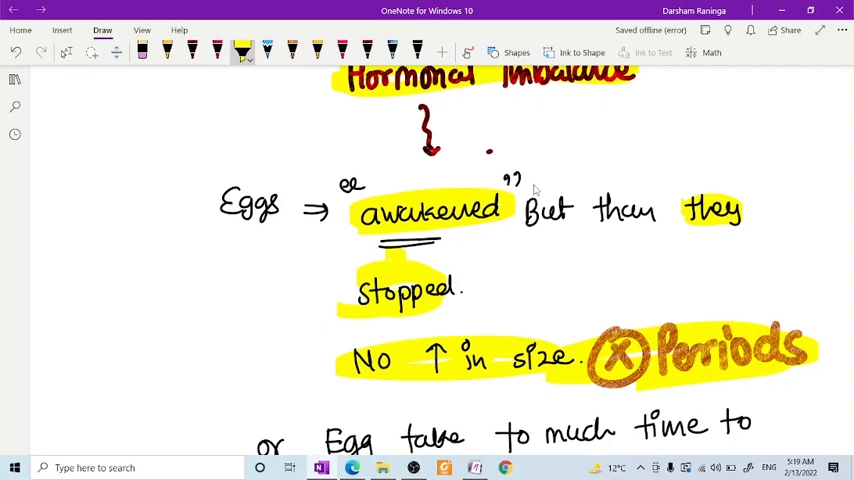
scroll(down, 3)
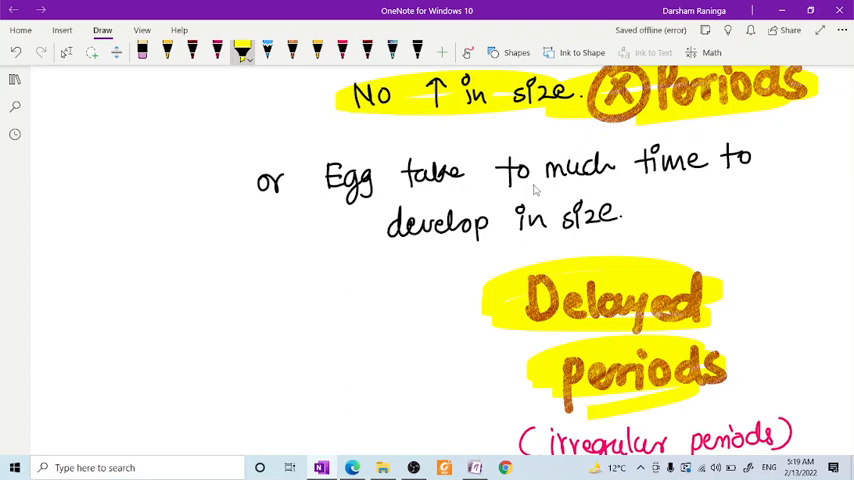
scroll(down, 3)
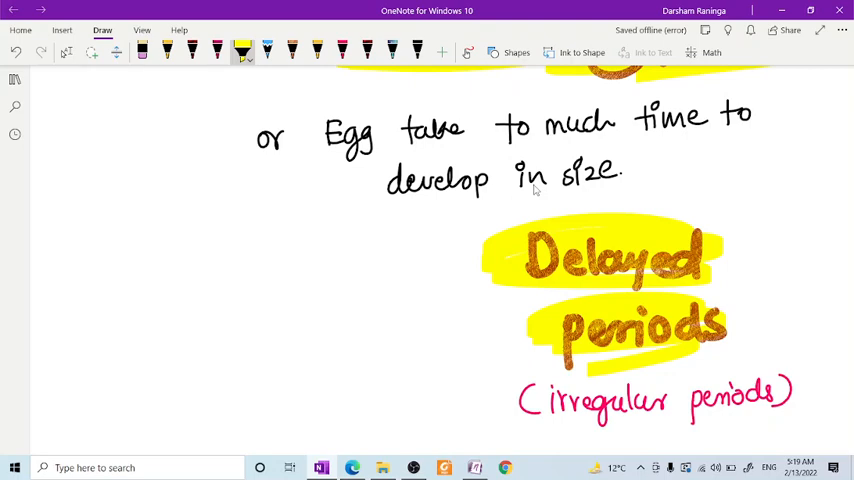
scroll(down, 3)
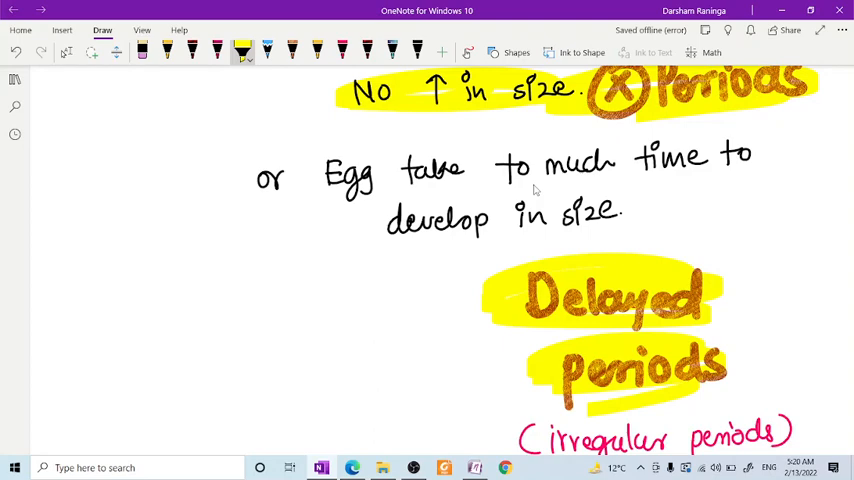
scroll(down, 3)
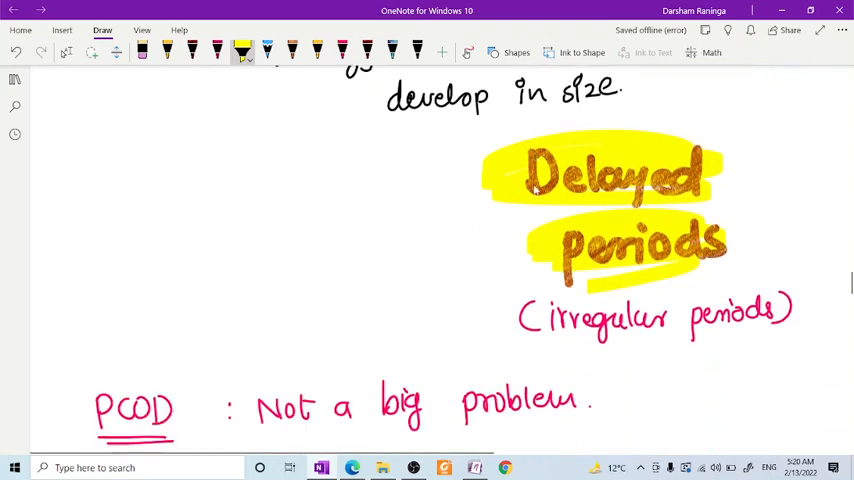
scroll(down, 3)
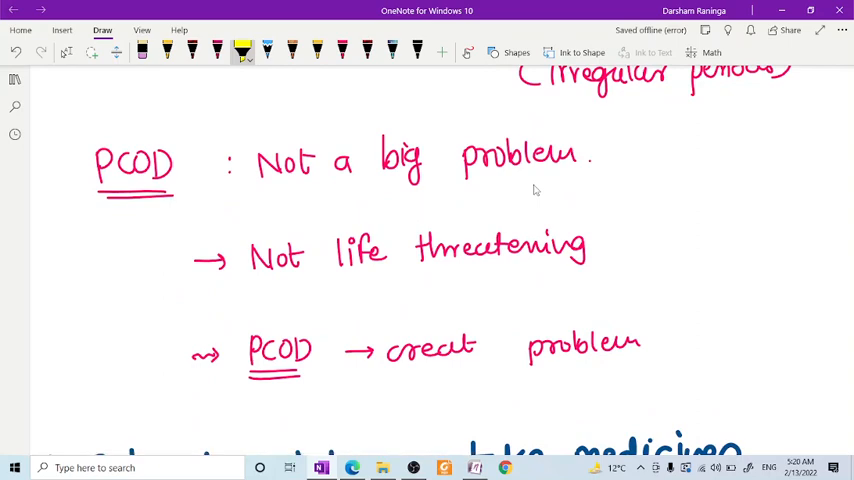
scroll(down, 3)
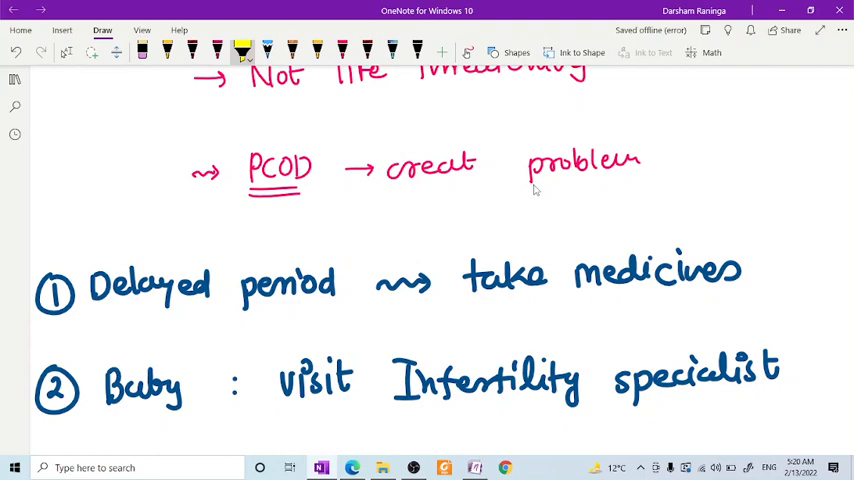
scroll(down, 3)
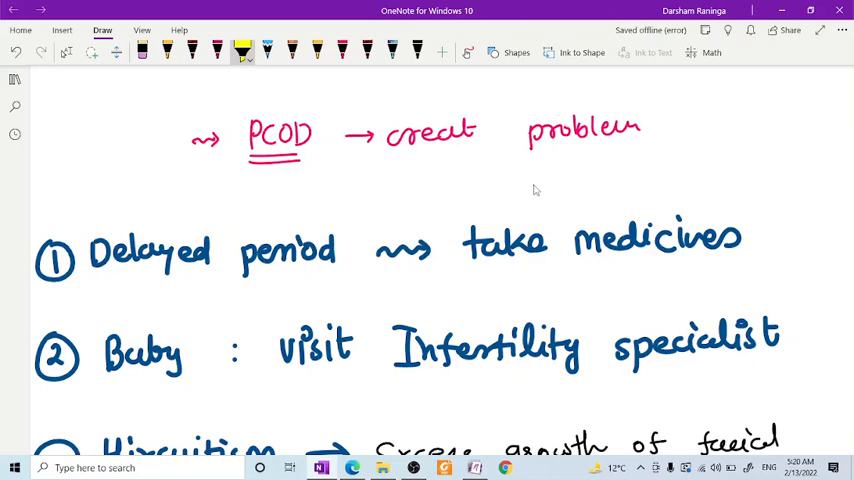
Stroke the yellow highlighter over 'take medicines', then scroll down toward 'Diabetic' and 'Hypertension'
drag(466, 238, 716, 238)
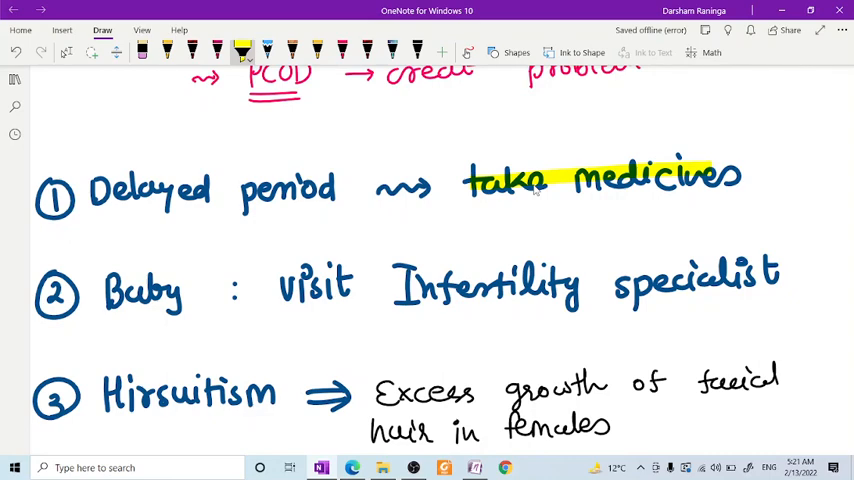
scroll(down, 3)
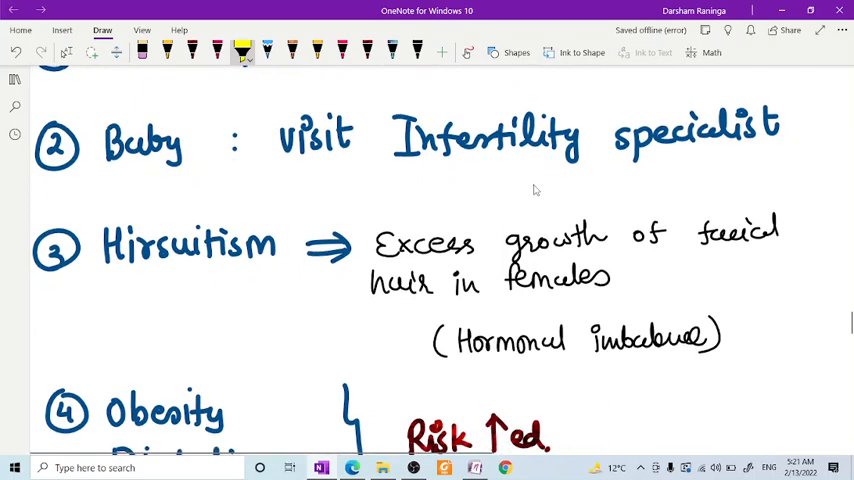
scroll(down, 3)
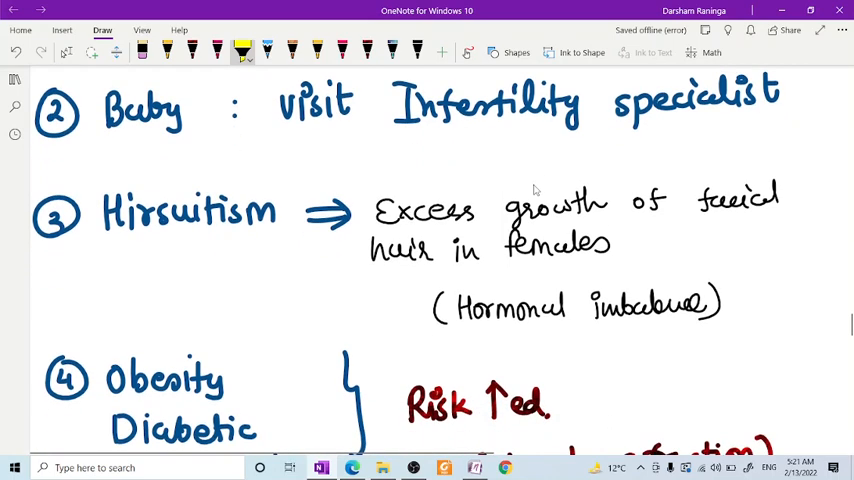
scroll(down, 3)
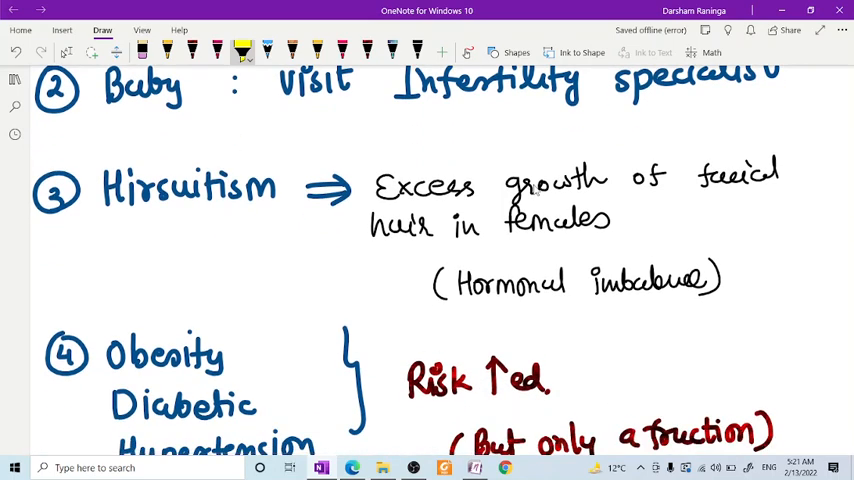
scroll(down, 3)
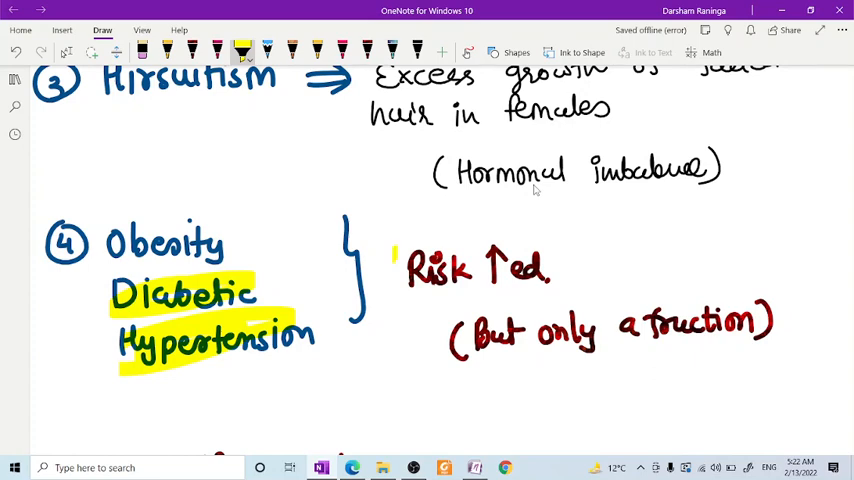
drag(390, 260, 550, 280)
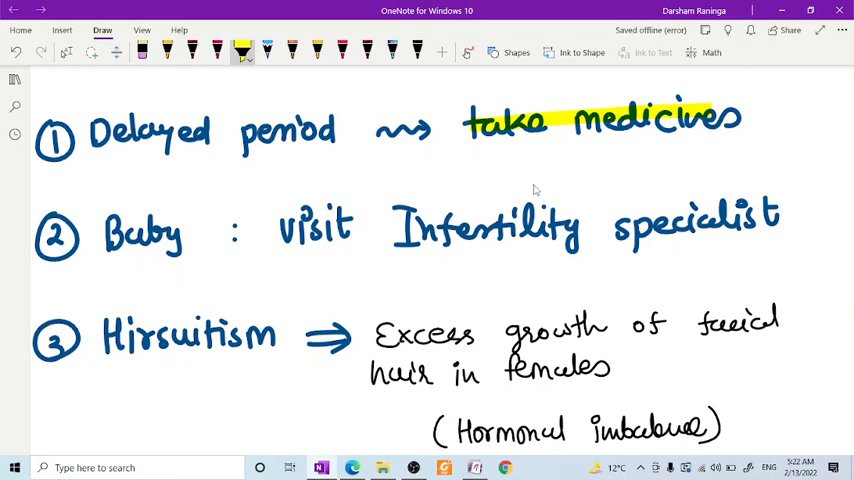
scroll(up, 3)
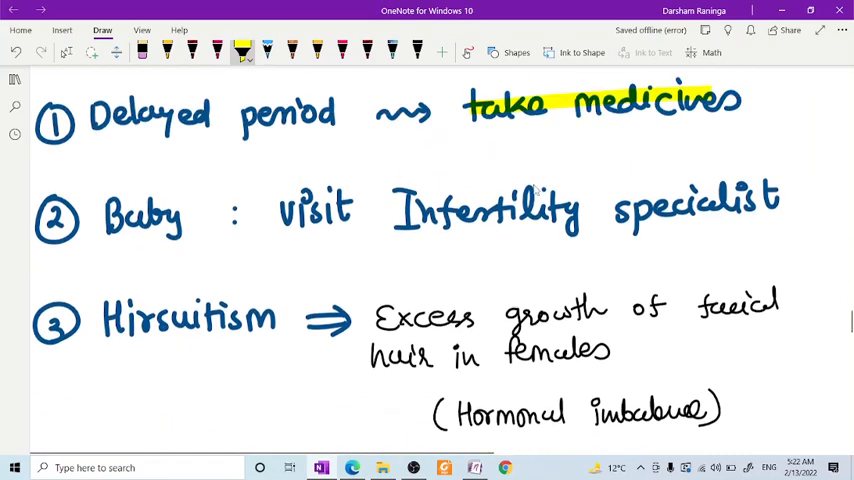
scroll(down, 3)
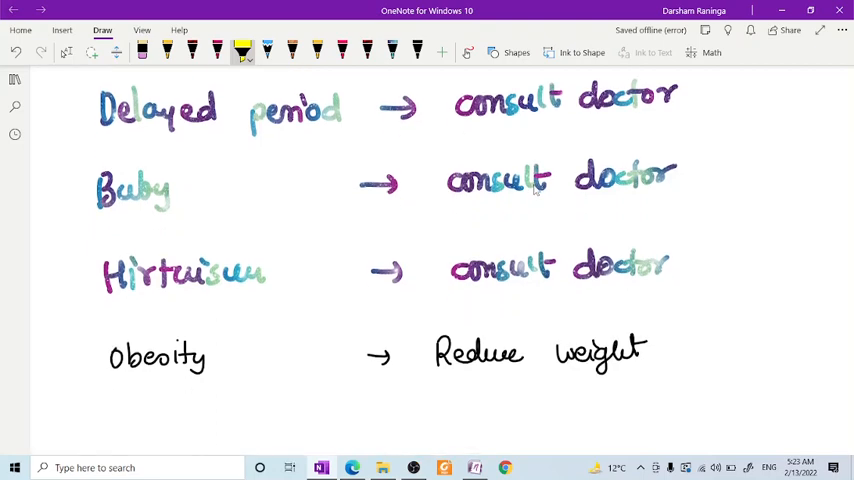
scroll(down, 3)
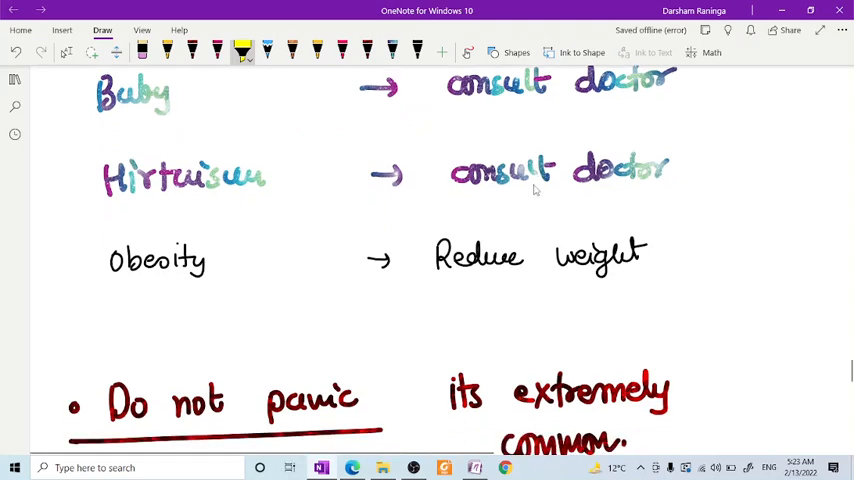
scroll(down, 3)
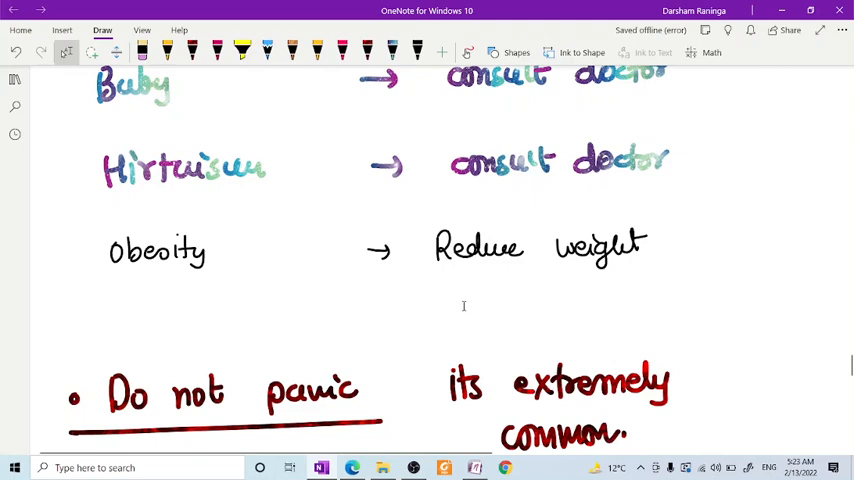
scroll(down, 3)
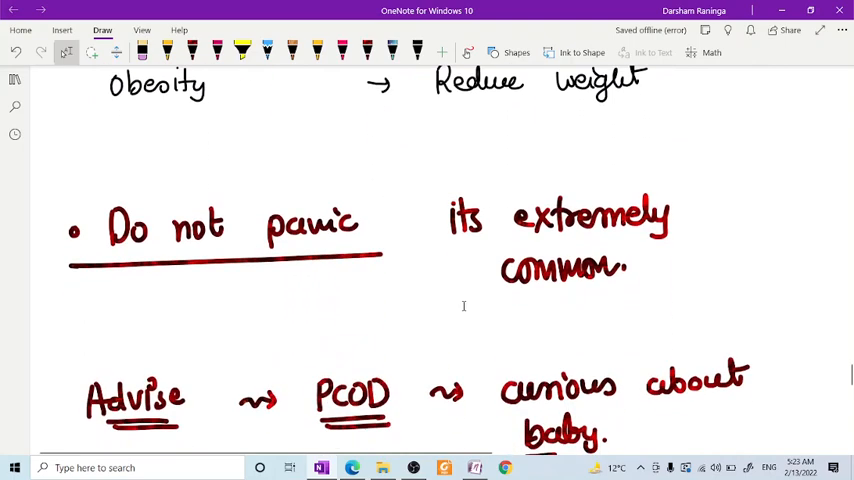
scroll(down, 3)
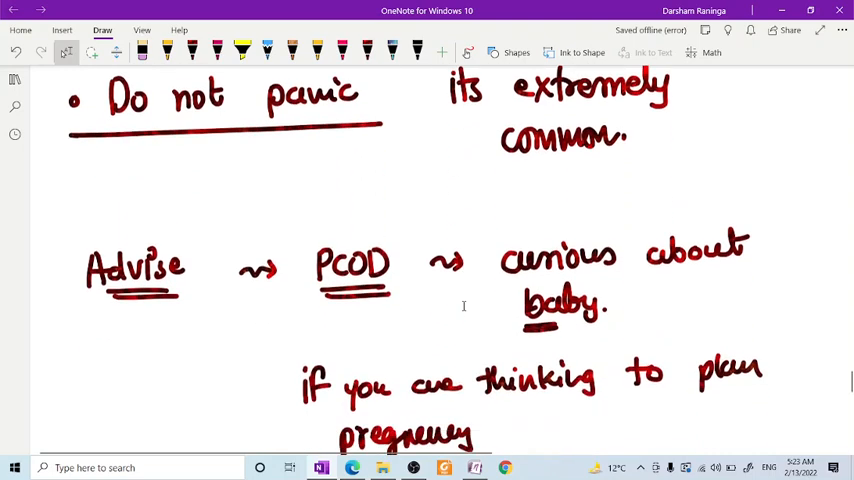
scroll(down, 3)
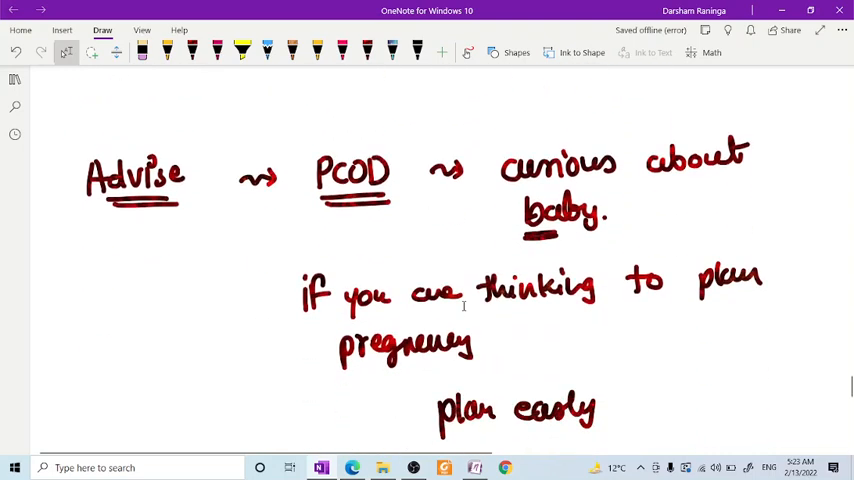
scroll(down, 3)
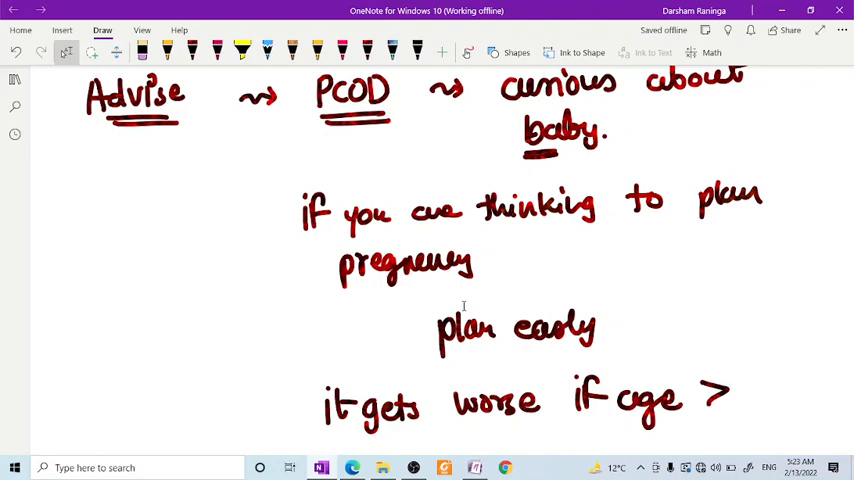
scroll(down, 3)
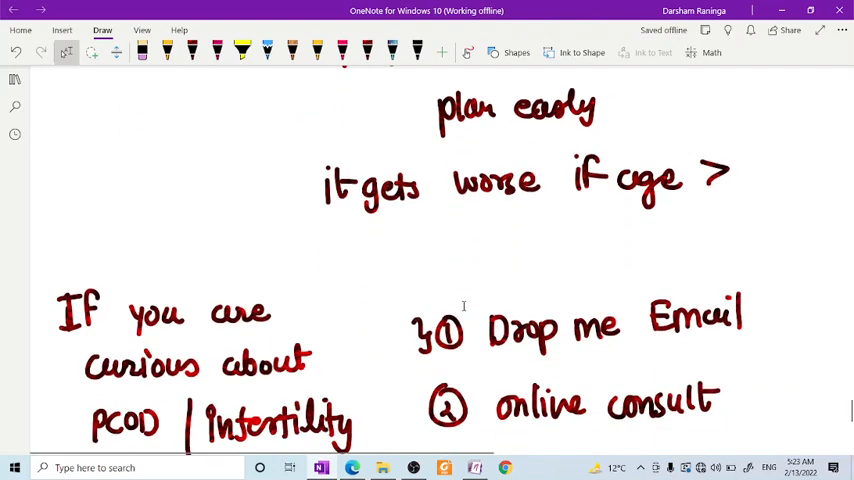